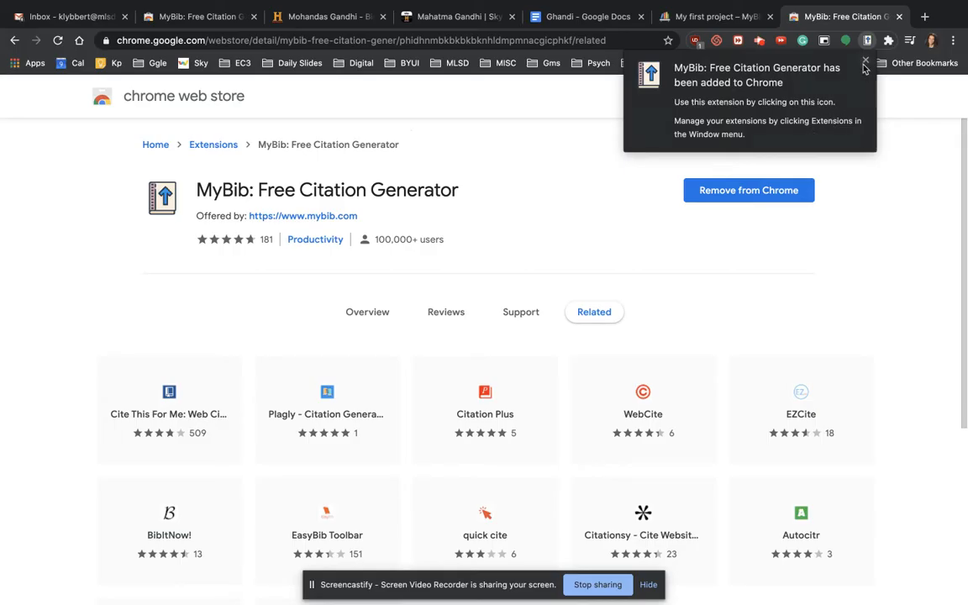
# Add the MyBib Free Citation Generator extension to Chrome and dismiss its confirmation notice.
pyautogui.click(587, 16)
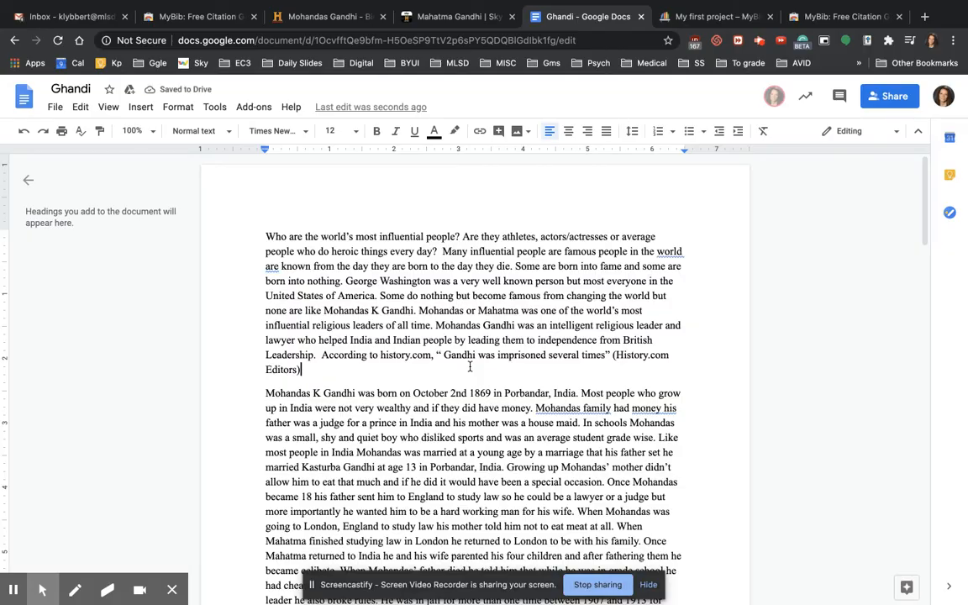
# Scroll down the essay to reach the end of the opening paragraph for the History.com Editors quote.
pyautogui.scroll(-3)
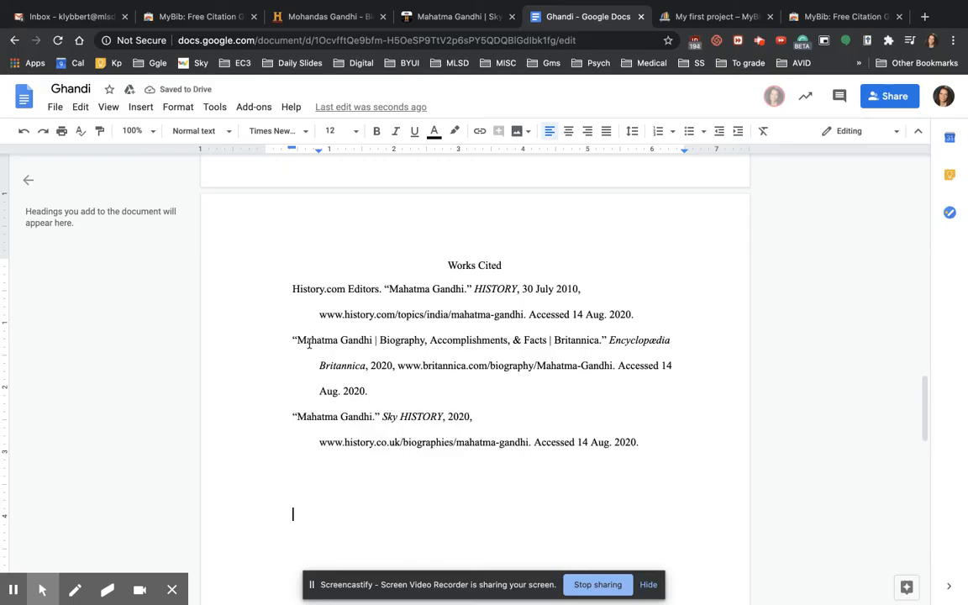
# Switch to the MyBib tab to prepare the alphabetized, hanging-indent Works Cited entries.
pyautogui.click(714, 16)
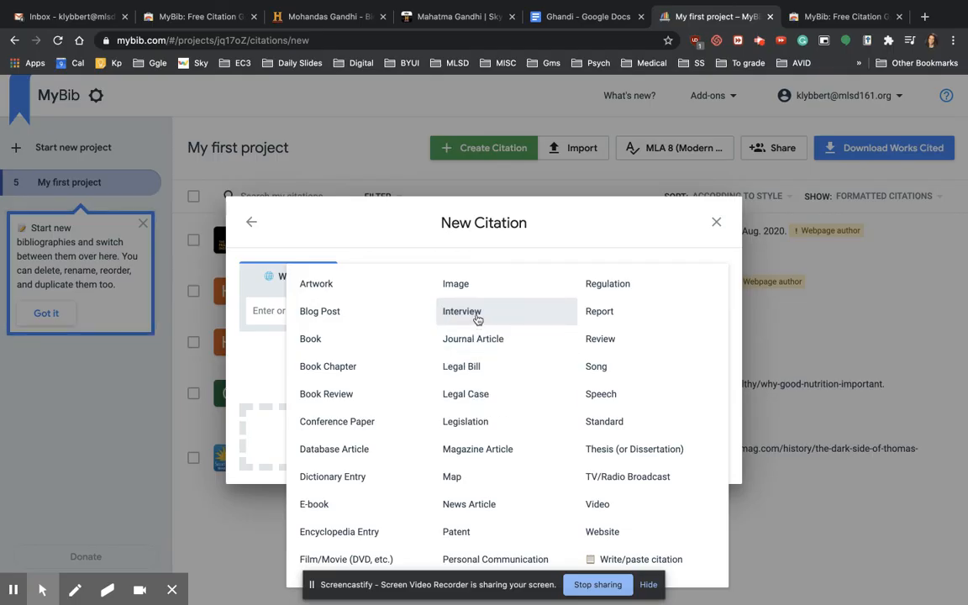